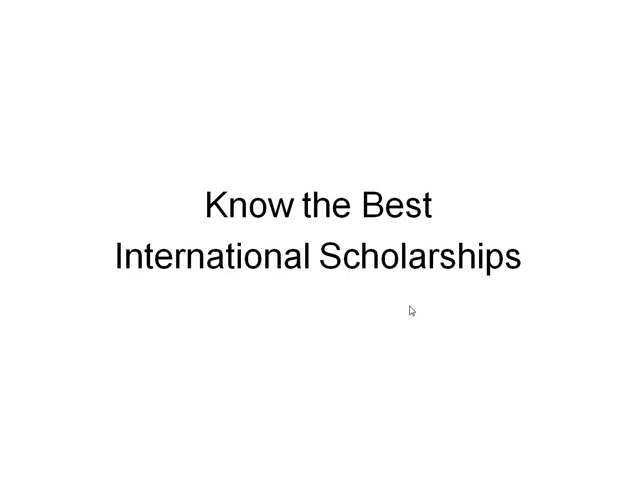
left_click(411, 310)
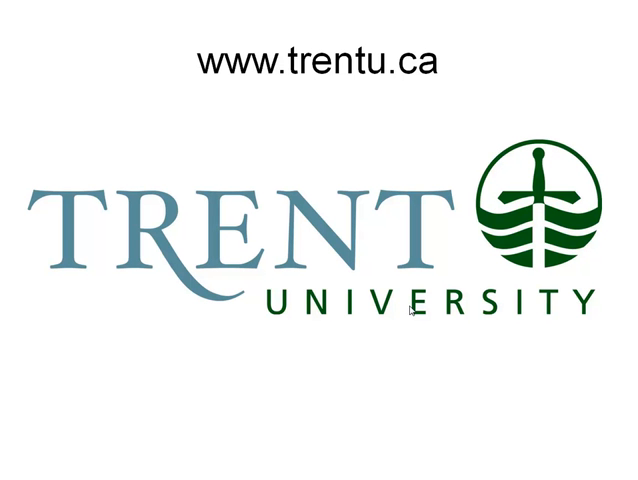